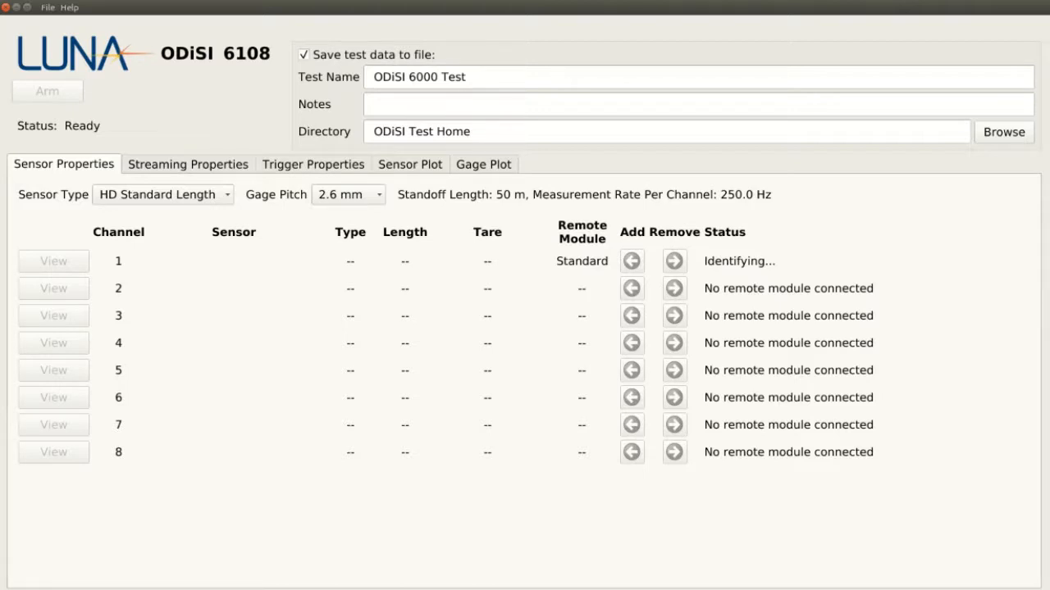
{"action": "mouse_move", "coordinate": [138, 131]}
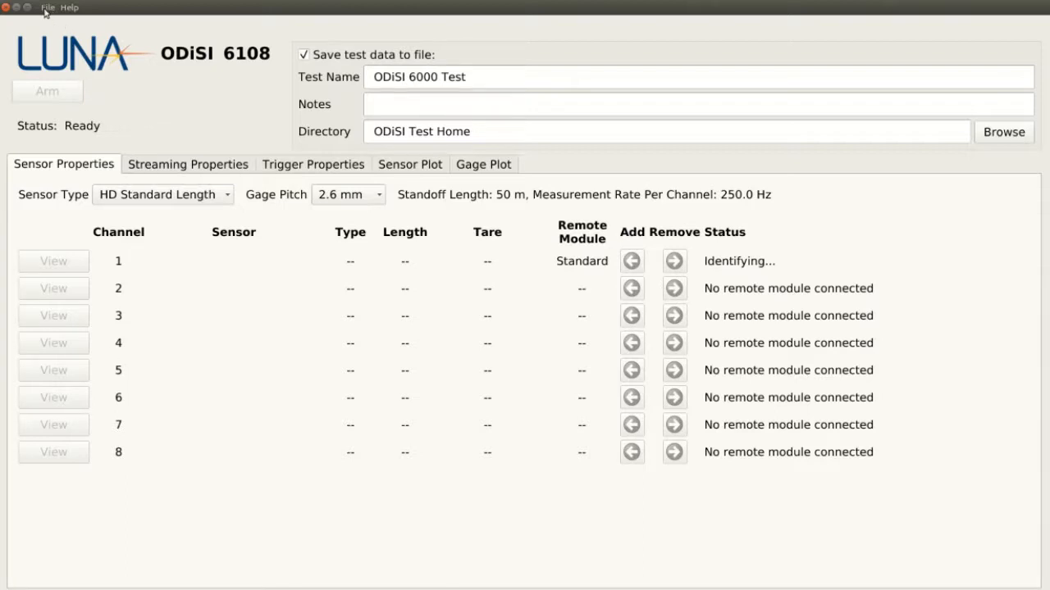
Browse the File menu and the gage plot, sensor plot, triggering and streaming views, returning to the channel list
{"action": "left_click", "coordinate": [46, 6]}
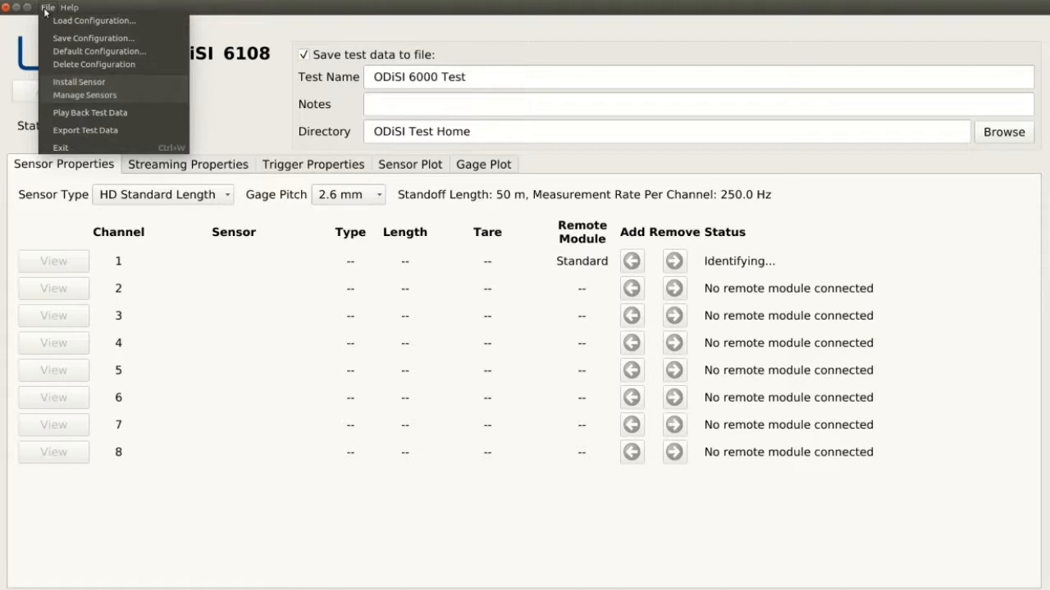
{"action": "mouse_move", "coordinate": [88, 112]}
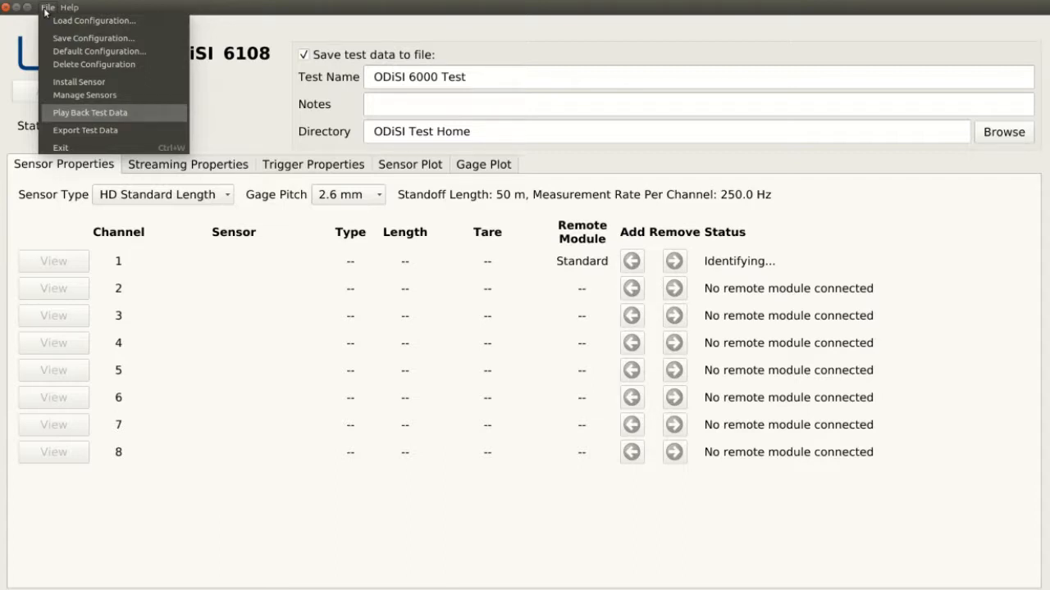
{"action": "mouse_move", "coordinate": [85, 129]}
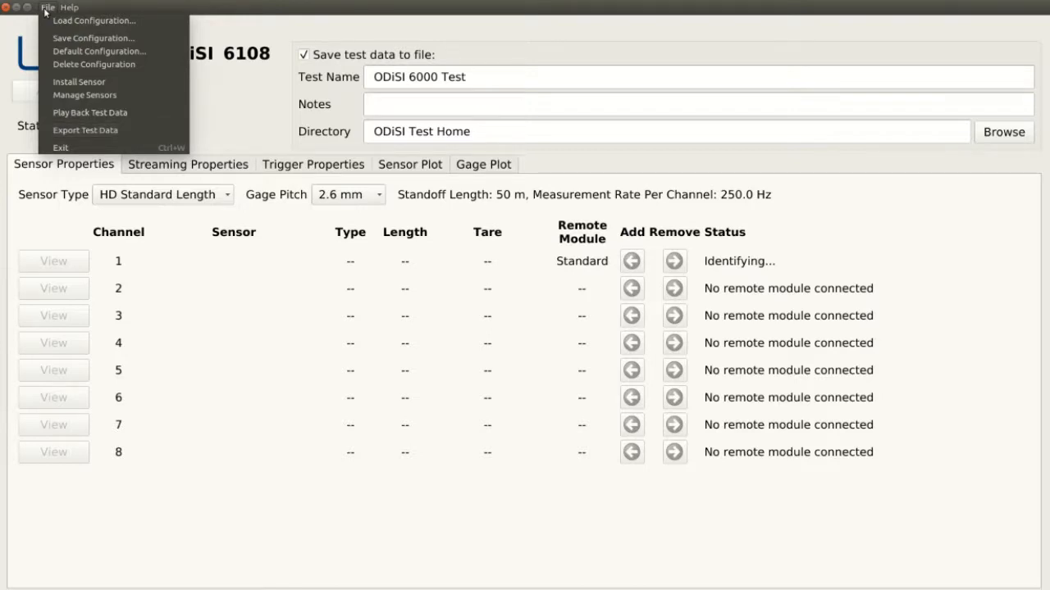
{"action": "left_click", "coordinate": [70, 6]}
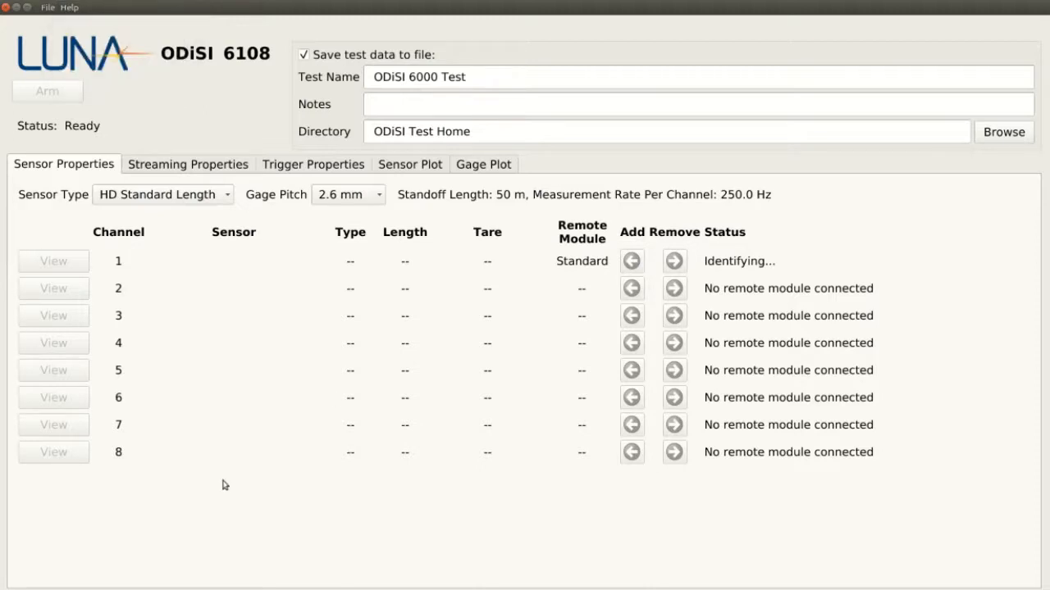
{"action": "left_click", "coordinate": [483, 164]}
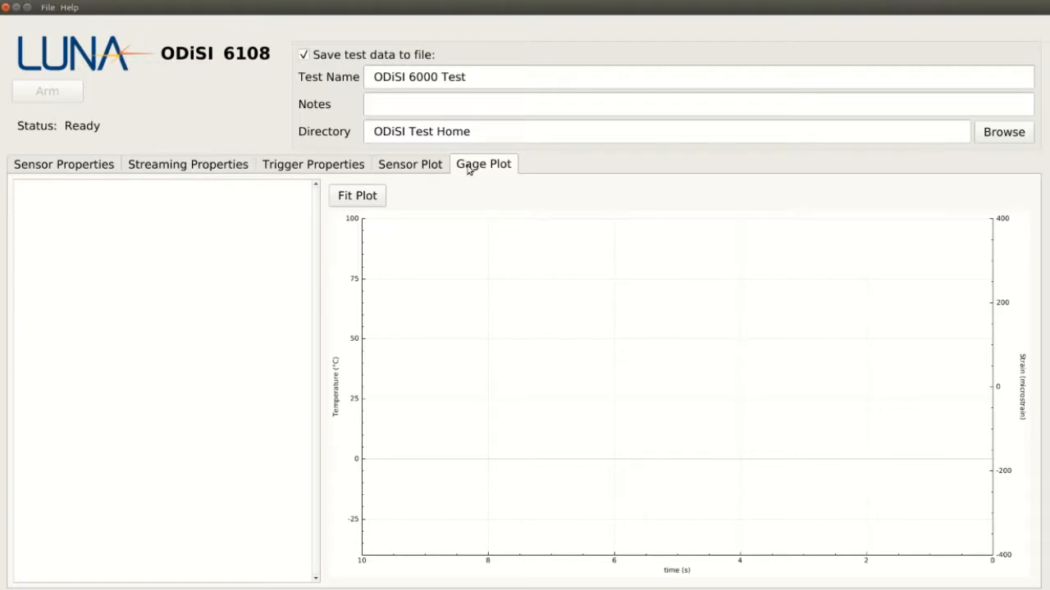
{"action": "left_click", "coordinate": [410, 164]}
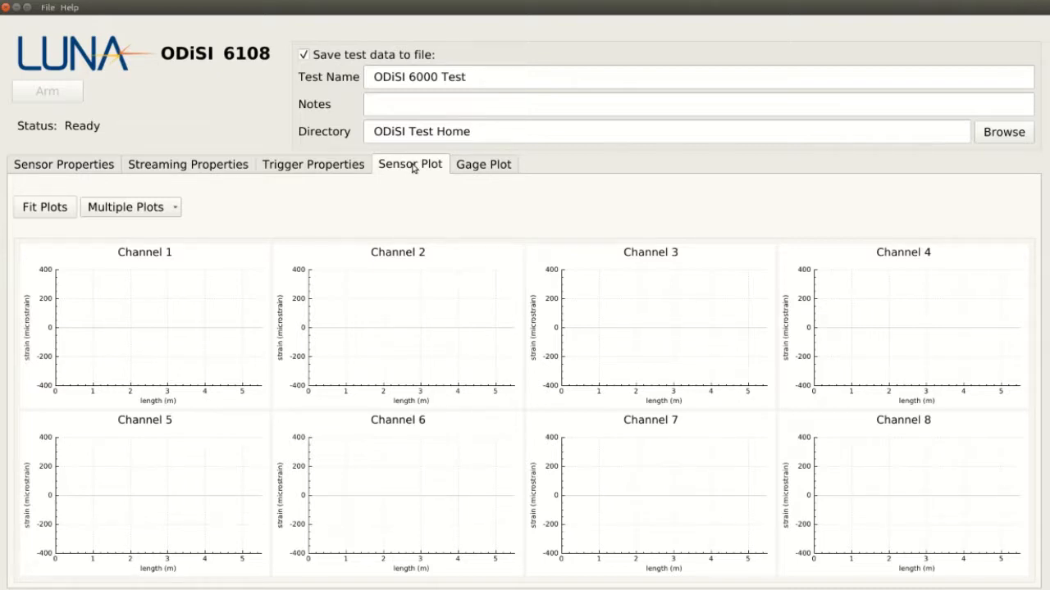
{"action": "mouse_move", "coordinate": [321, 174]}
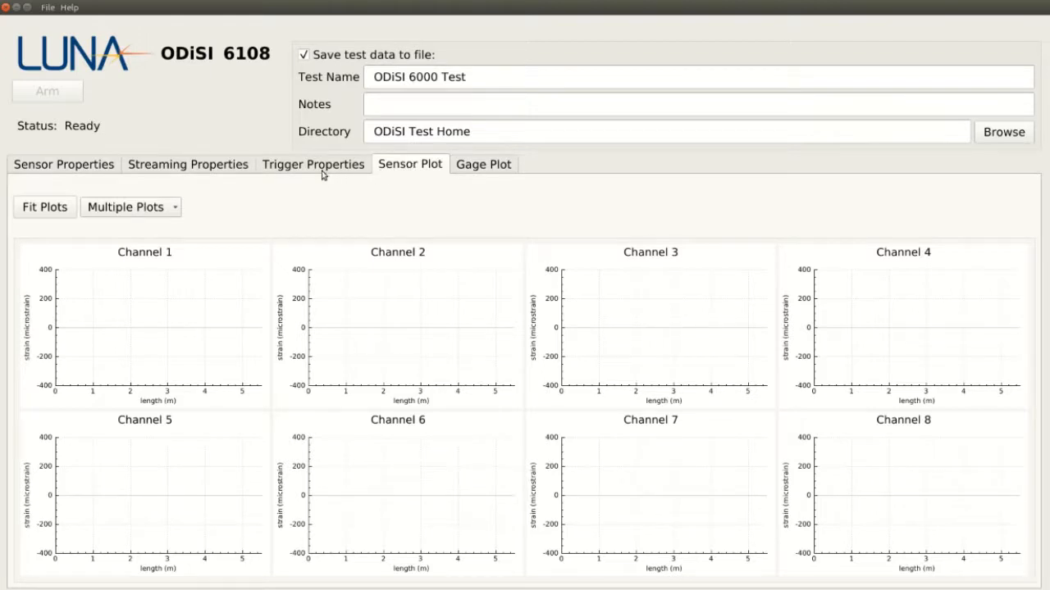
{"action": "left_click", "coordinate": [312, 164]}
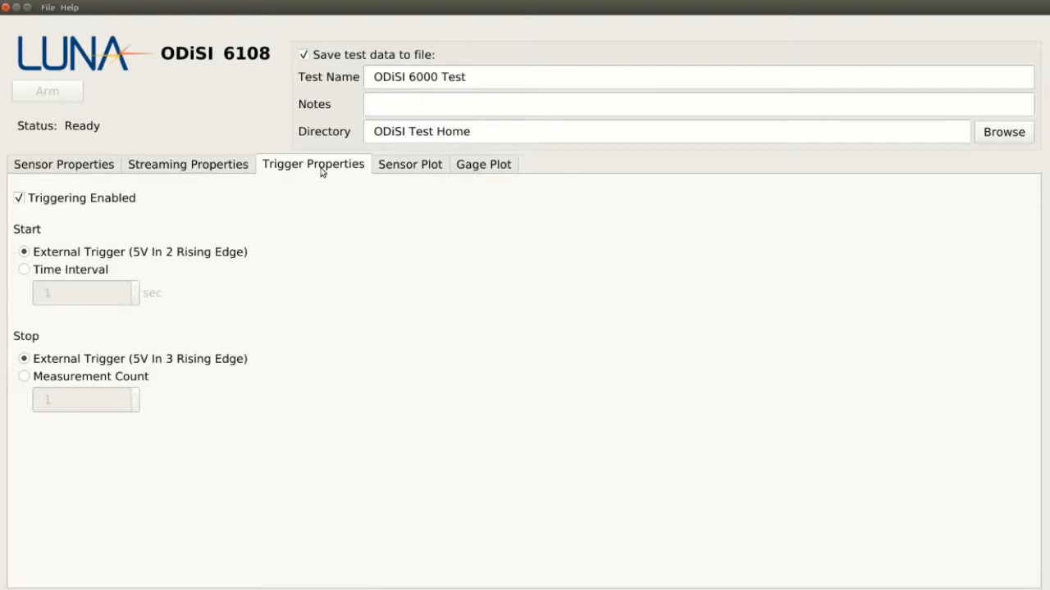
{"action": "mouse_move", "coordinate": [233, 174]}
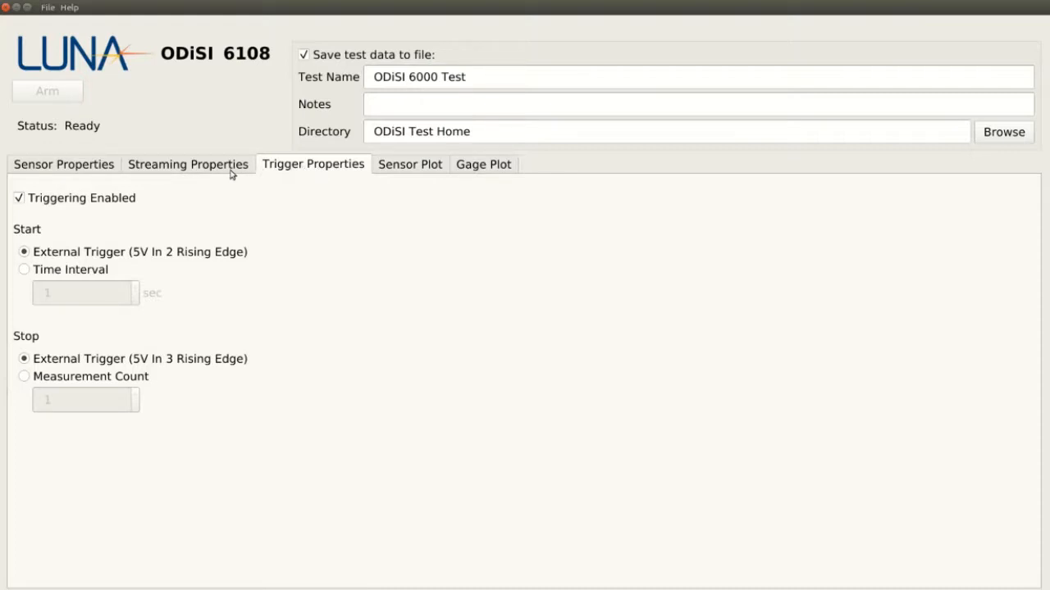
{"action": "left_click", "coordinate": [187, 164]}
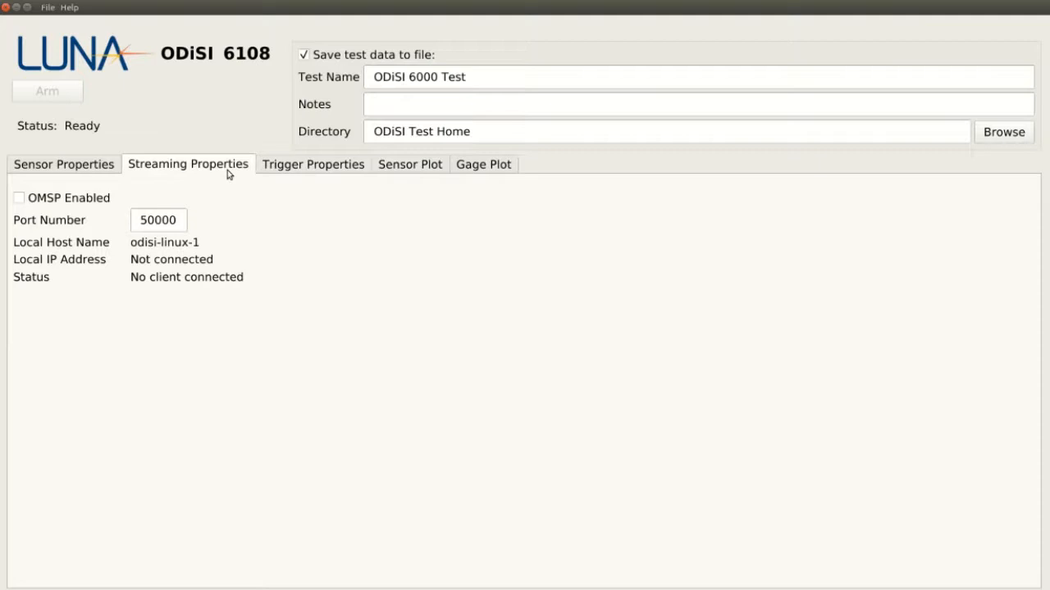
{"action": "left_click", "coordinate": [63, 164]}
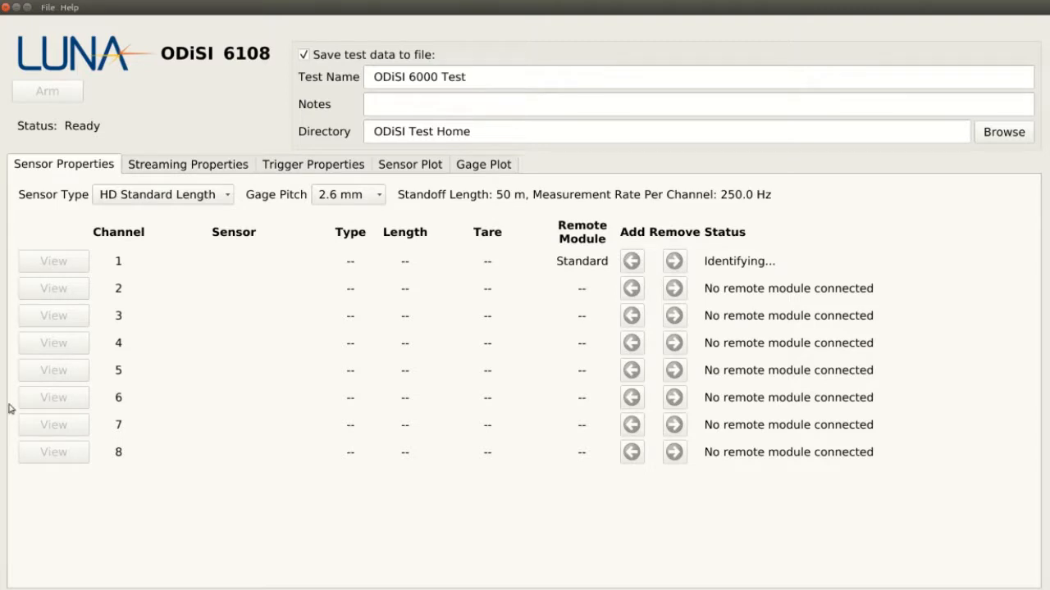
Install sensor FS02018LUNA007604 from file and add it to channel 1 as a 1.29 m strain sensor
{"action": "left_click", "coordinate": [48, 6]}
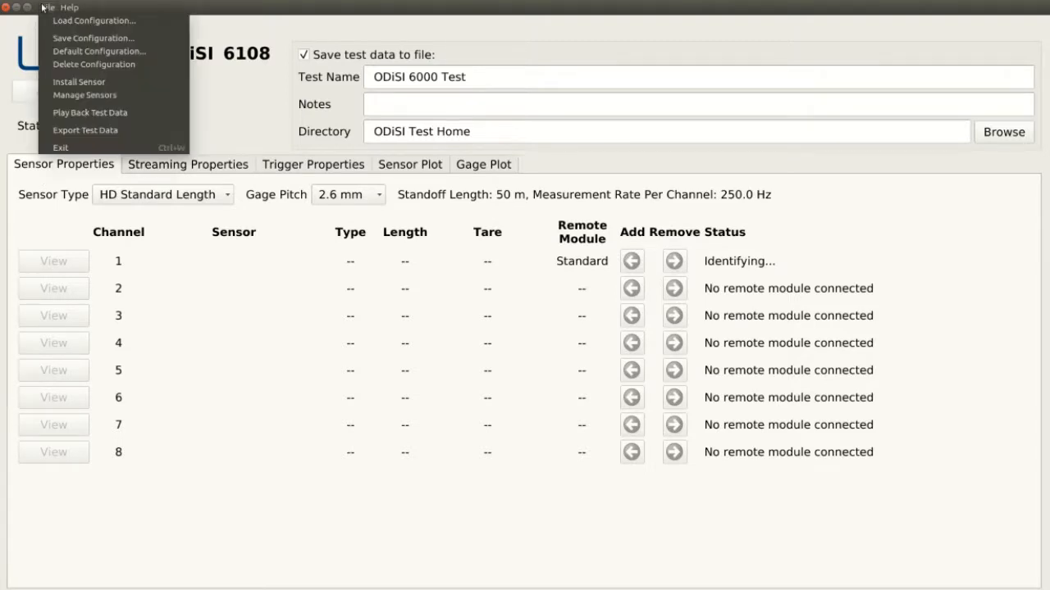
{"action": "mouse_move", "coordinate": [78, 82]}
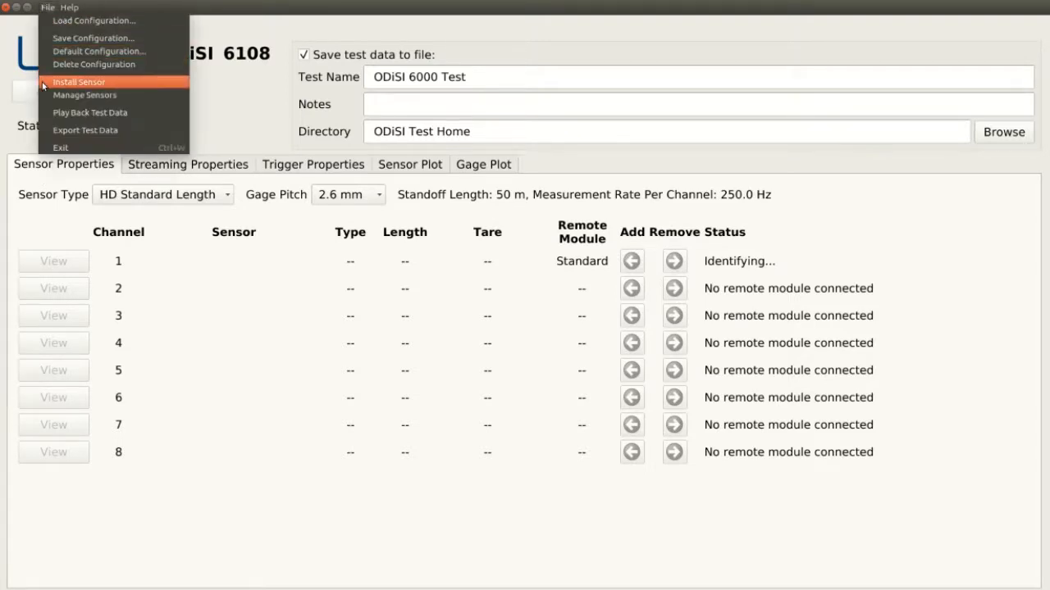
{"action": "left_click", "coordinate": [79, 82]}
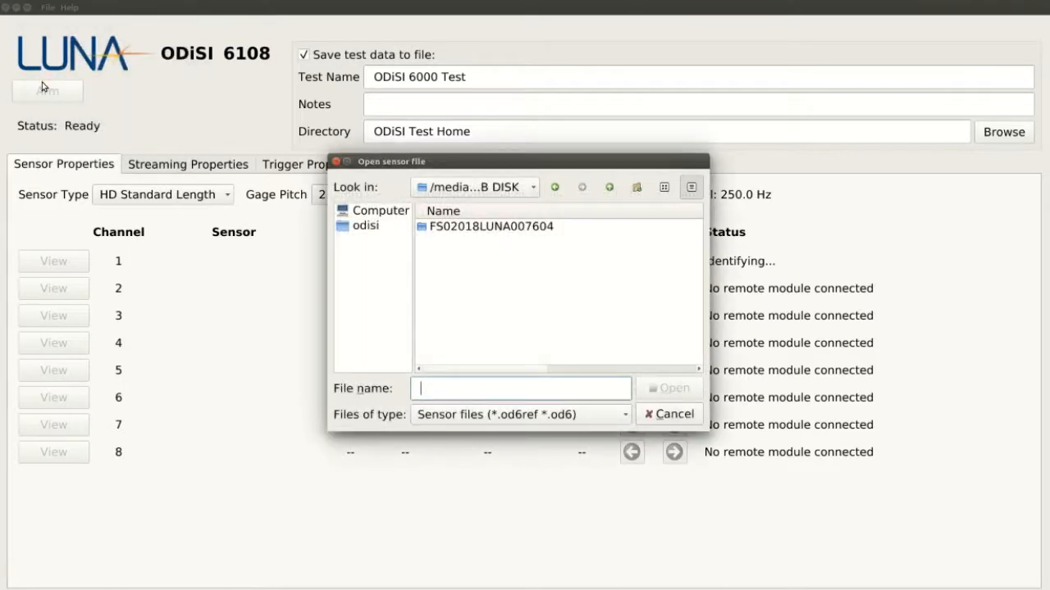
{"action": "double_click", "coordinate": [487, 226]}
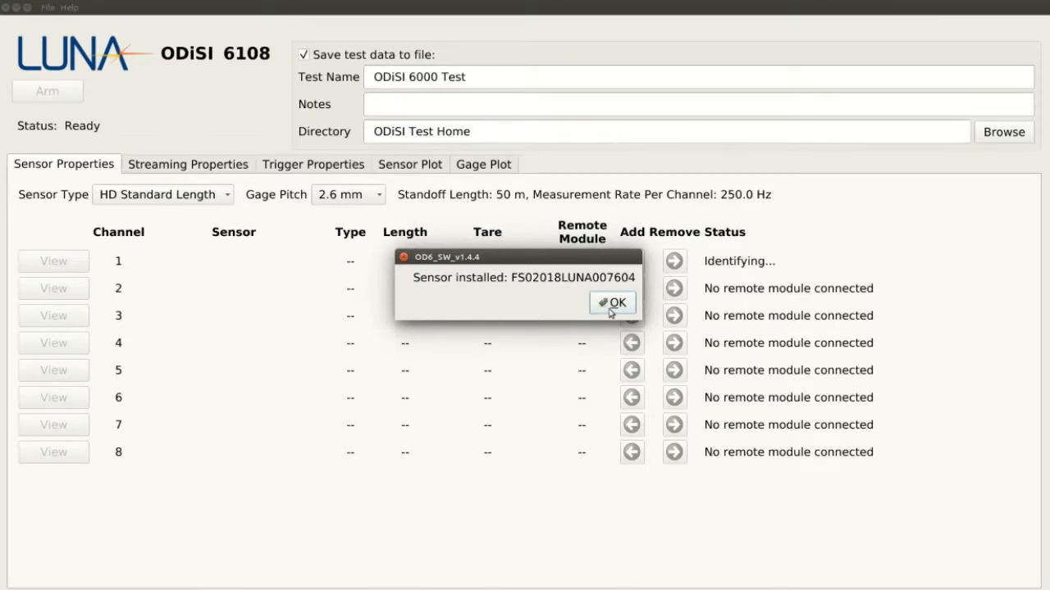
{"action": "left_click", "coordinate": [612, 302]}
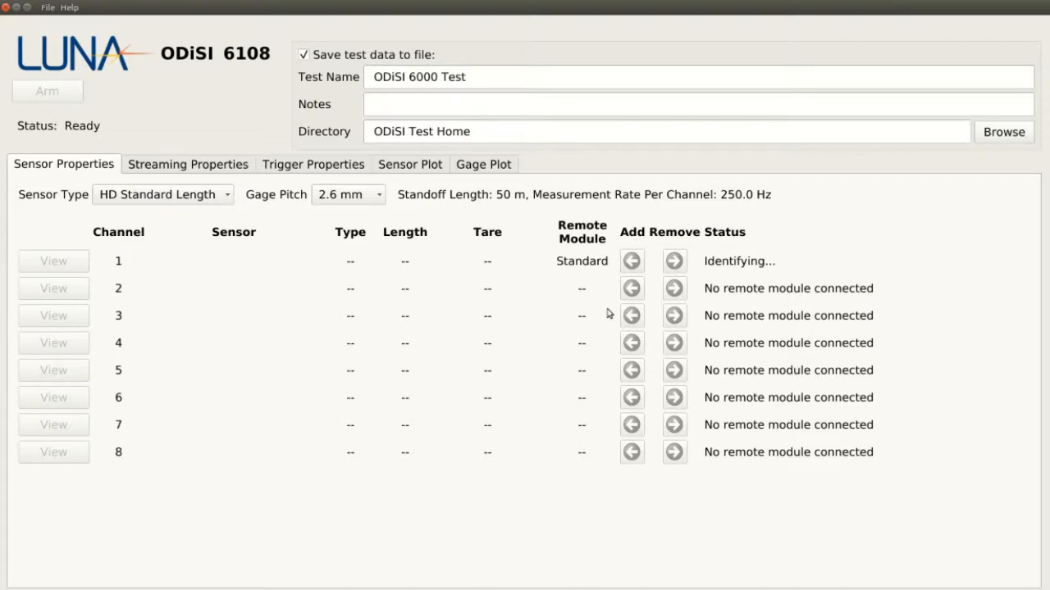
{"action": "left_click", "coordinate": [632, 261]}
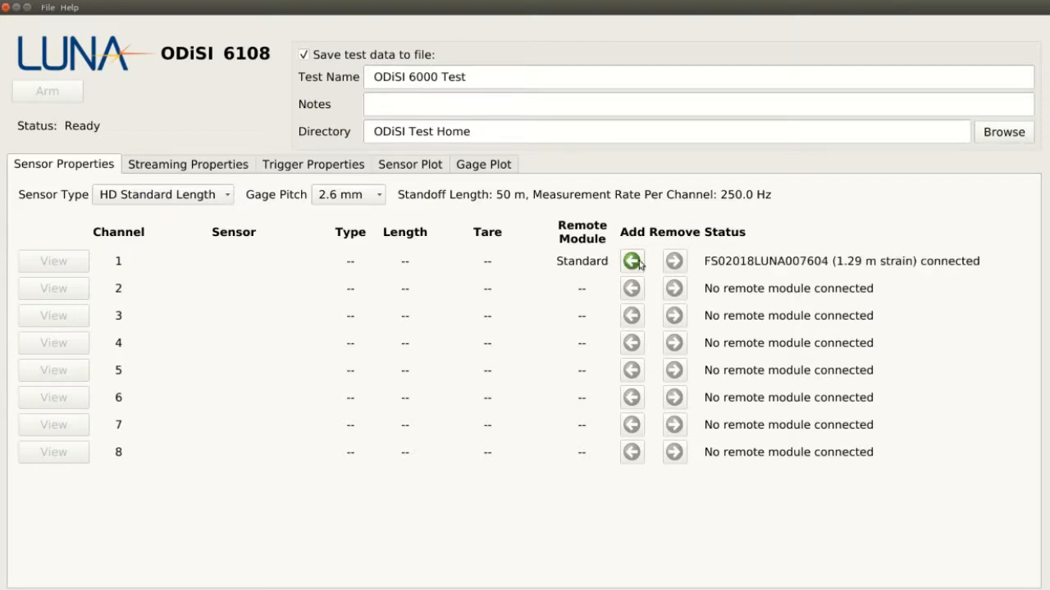
{"action": "left_click", "coordinate": [632, 261]}
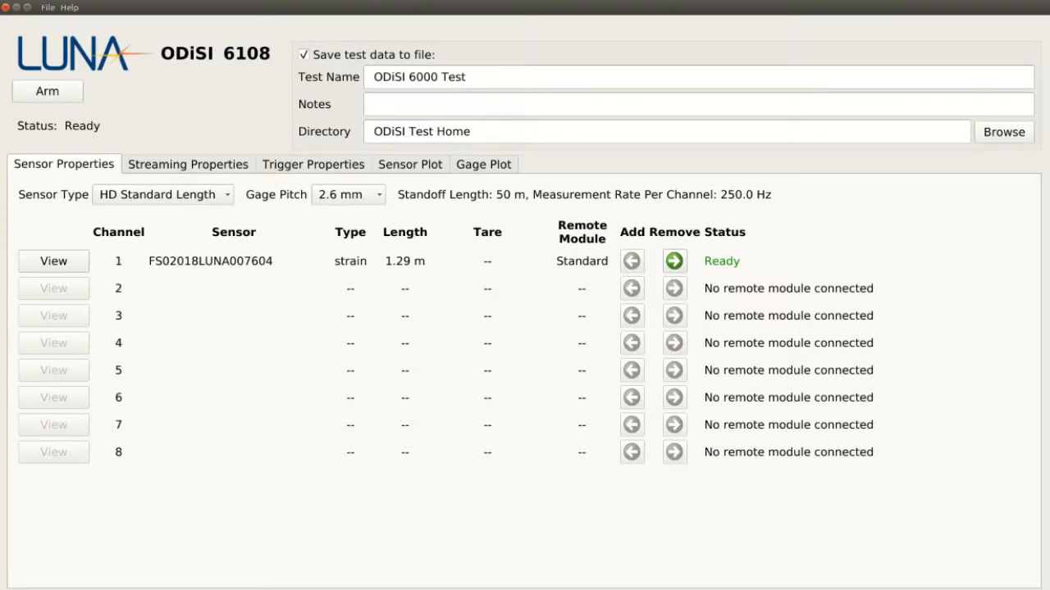
{"action": "mouse_move", "coordinate": [371, 212]}
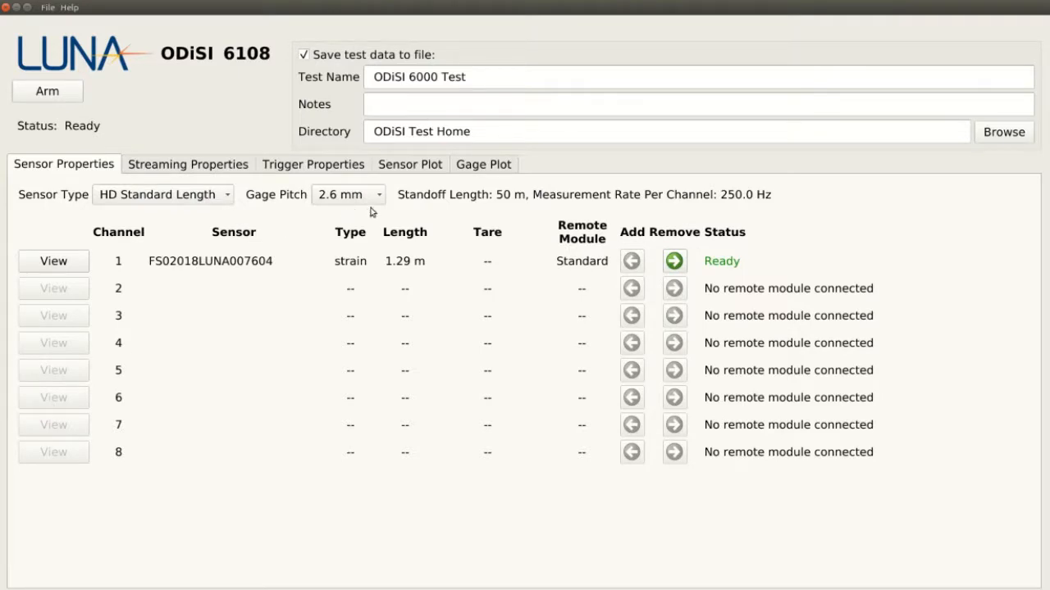
Set channel 1's gage pitch to 0.65 mm, giving a 62.5 Hz measurement rate
{"action": "left_click", "coordinate": [347, 194]}
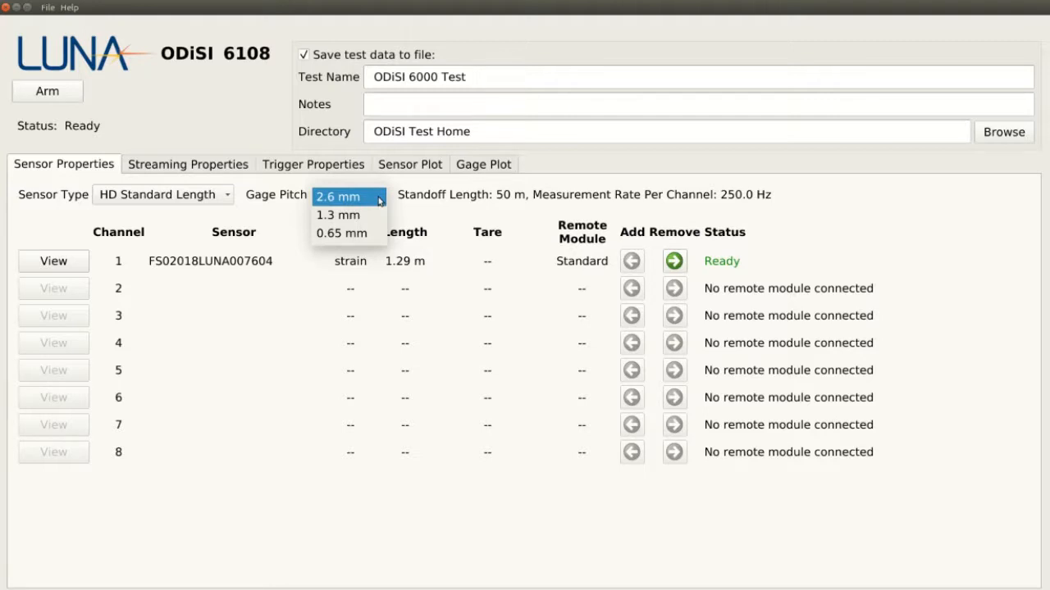
{"action": "mouse_move", "coordinate": [338, 215]}
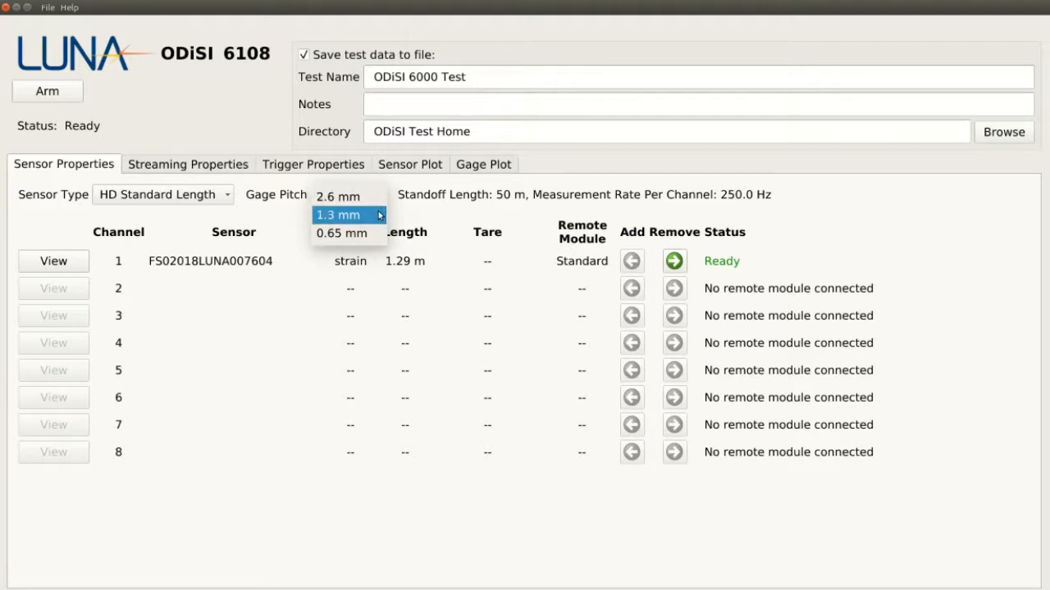
{"action": "mouse_move", "coordinate": [341, 233]}
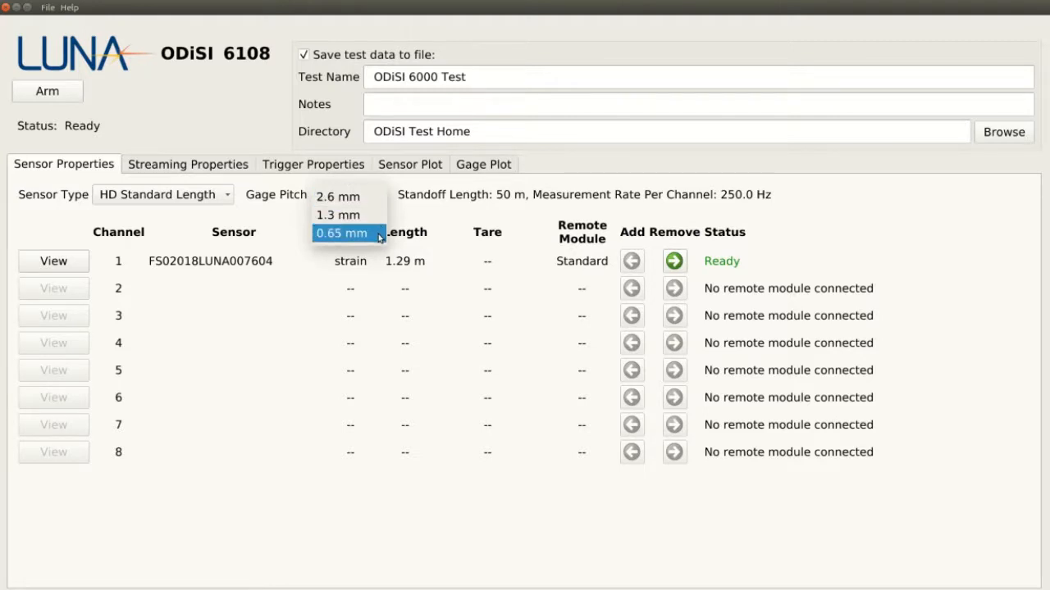
{"action": "left_click", "coordinate": [341, 233]}
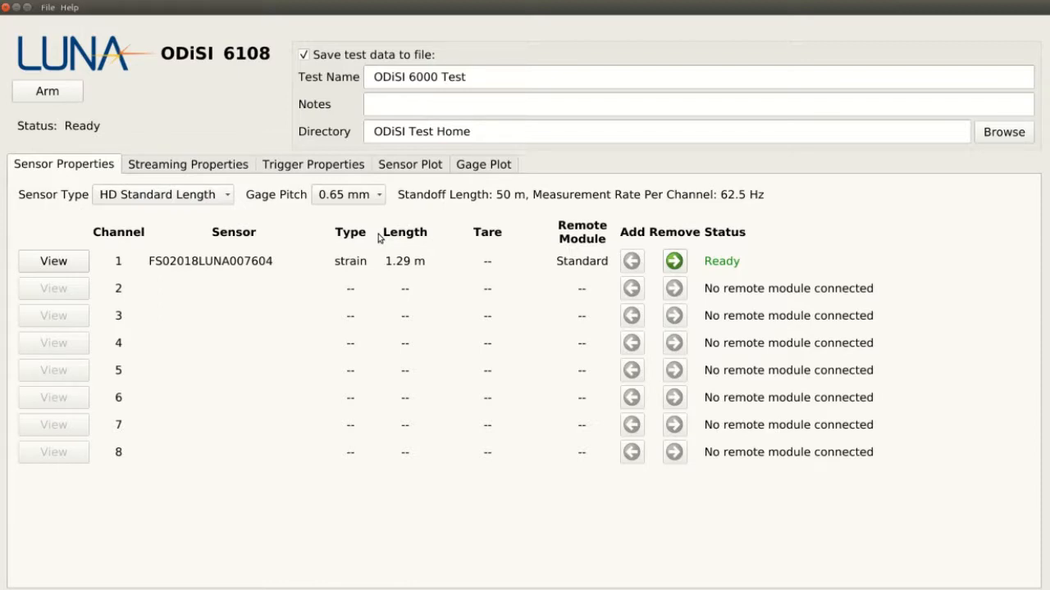
{"action": "left_click", "coordinate": [348, 194]}
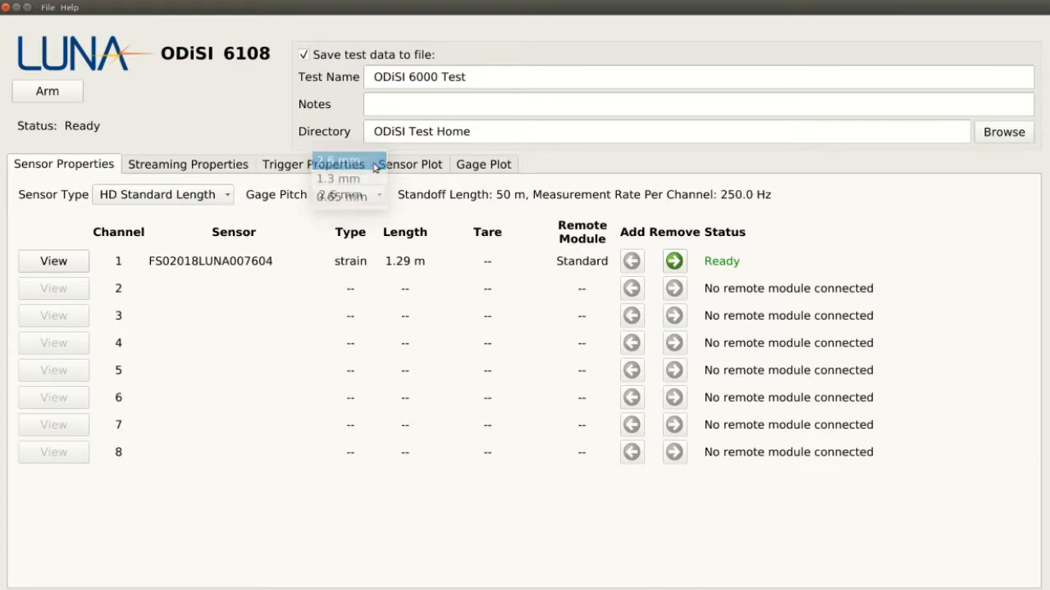
{"action": "left_click", "coordinate": [338, 160]}
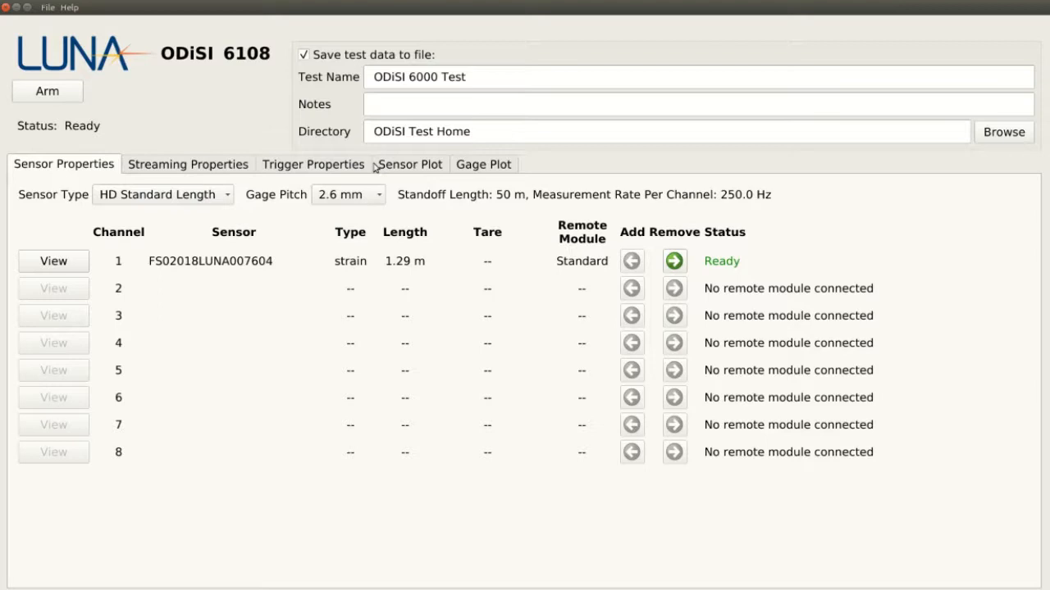
{"action": "left_click", "coordinate": [348, 194]}
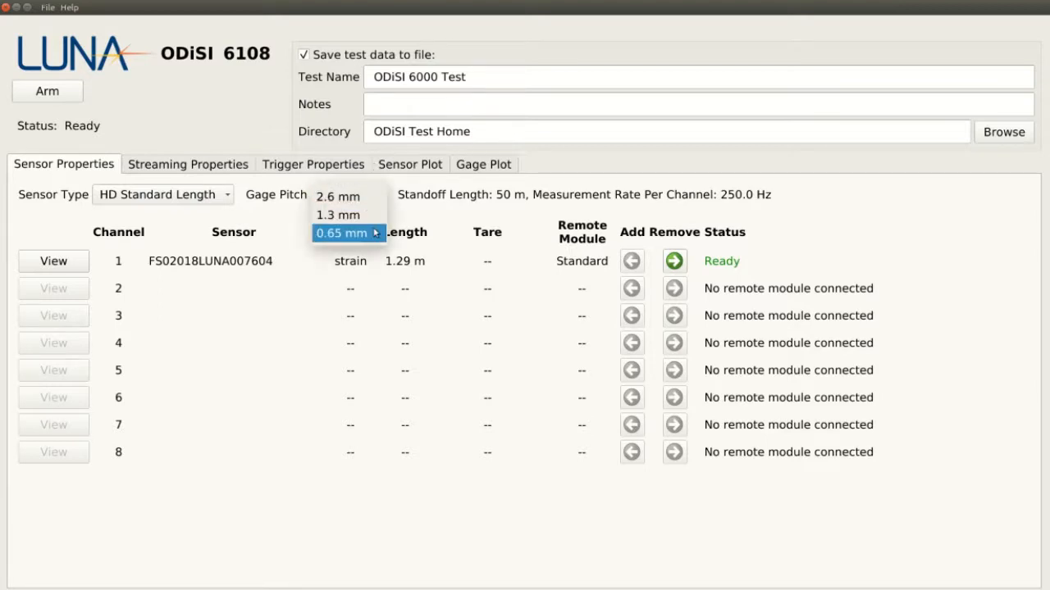
{"action": "left_click", "coordinate": [341, 233]}
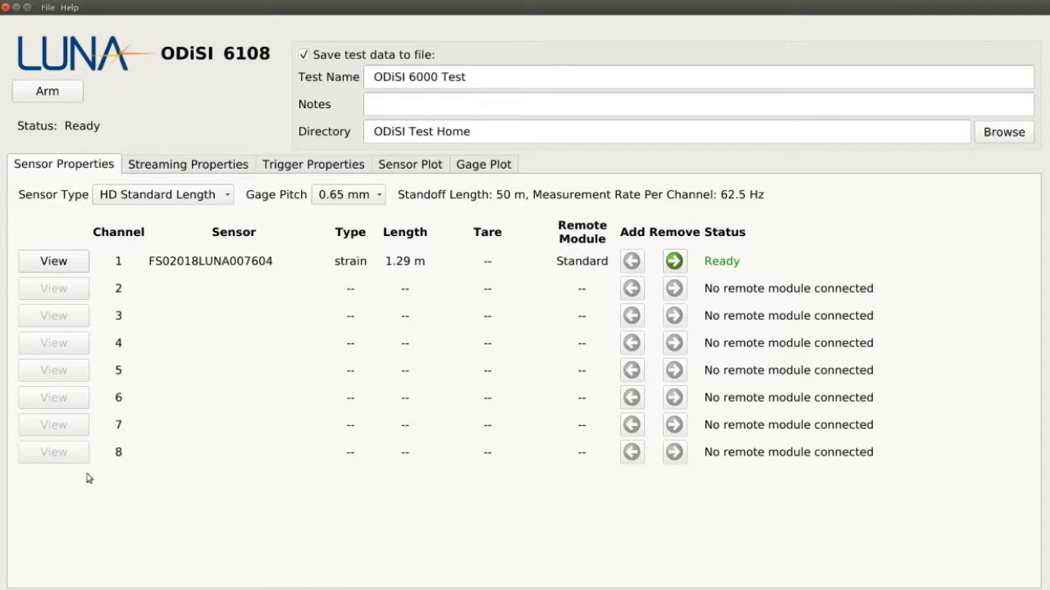
{"action": "mouse_move", "coordinate": [53, 261]}
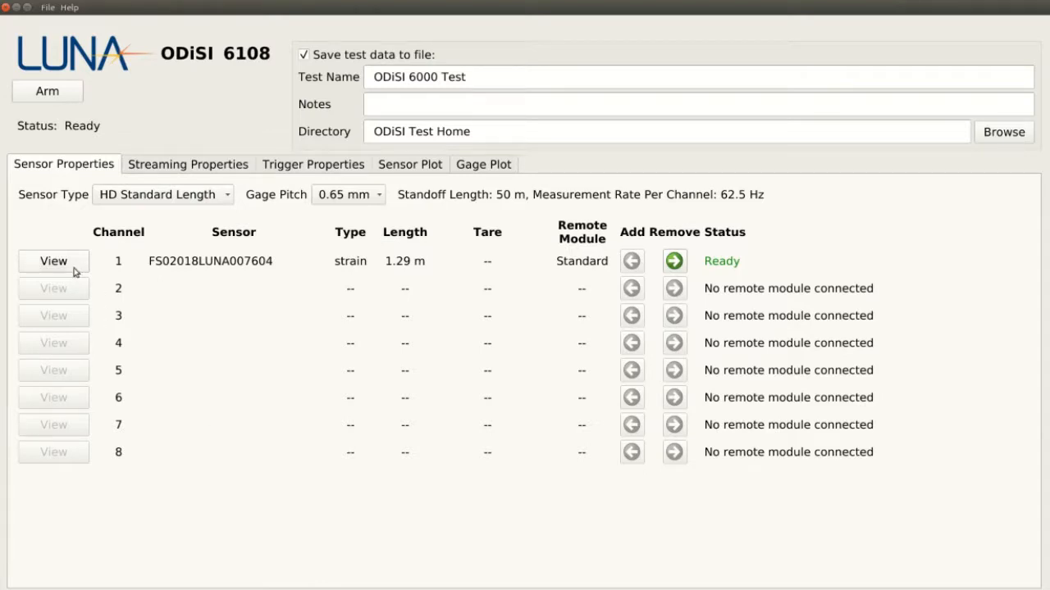
Display channel 1's strain-versus-length plot along the 1.29 m sensor
{"action": "left_click", "coordinate": [53, 261]}
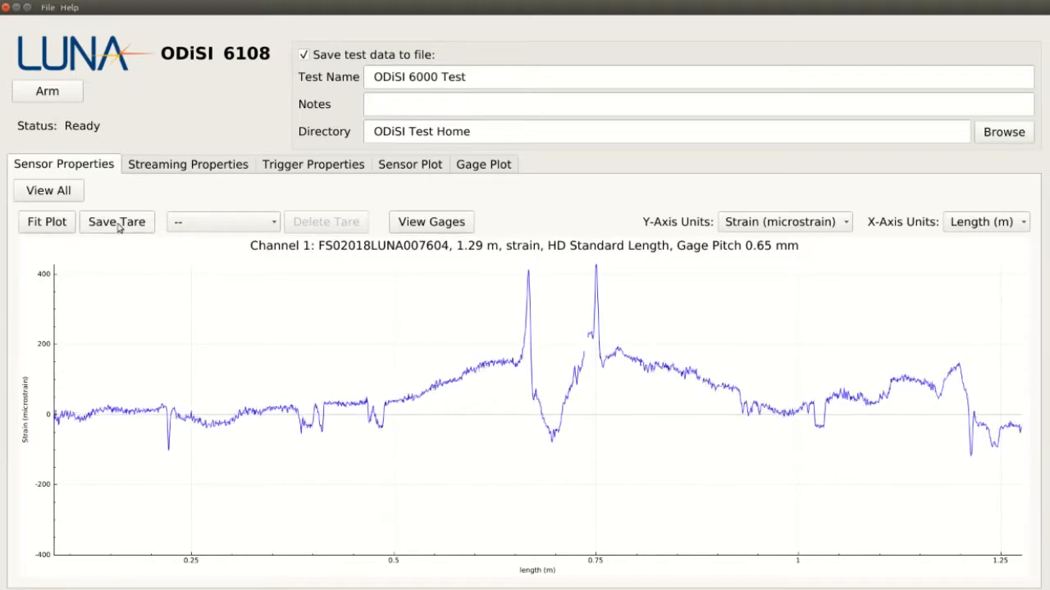
Save and apply a tare named 'tare', flattening channel 1's strain to near zero
{"action": "left_click", "coordinate": [116, 222]}
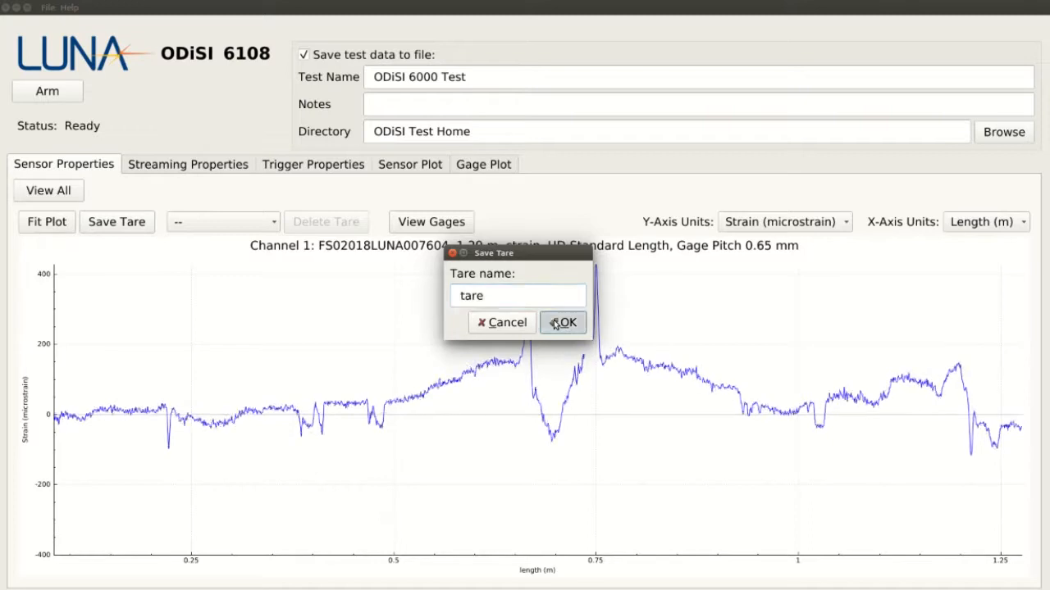
{"action": "left_click", "coordinate": [568, 321]}
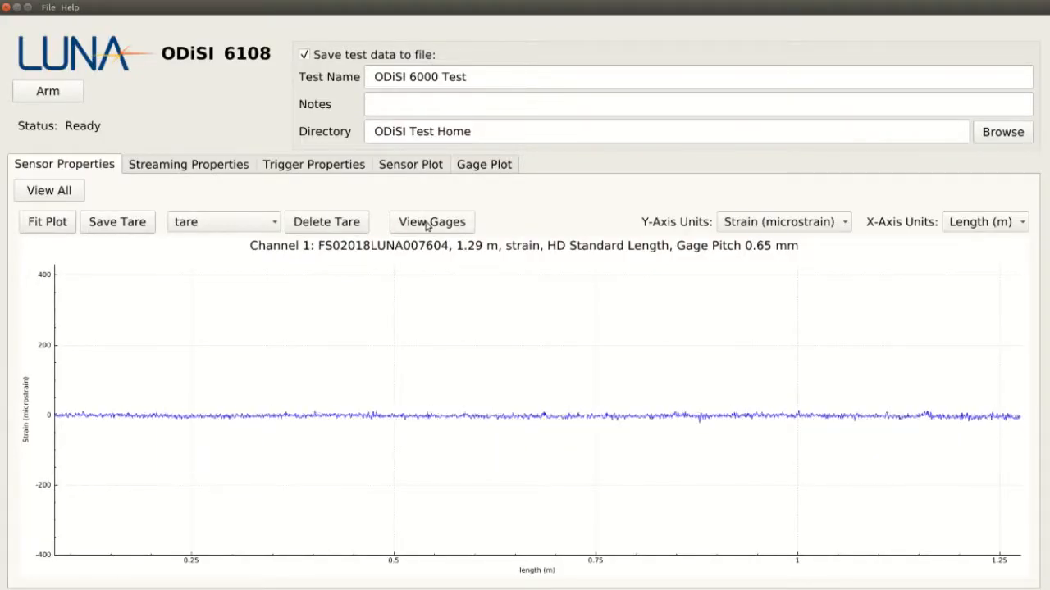
Locate gages by touch in the gage tables, adding Gage 1 to Gage 5 between 0.22 and 0.76 m
{"action": "left_click", "coordinate": [431, 221]}
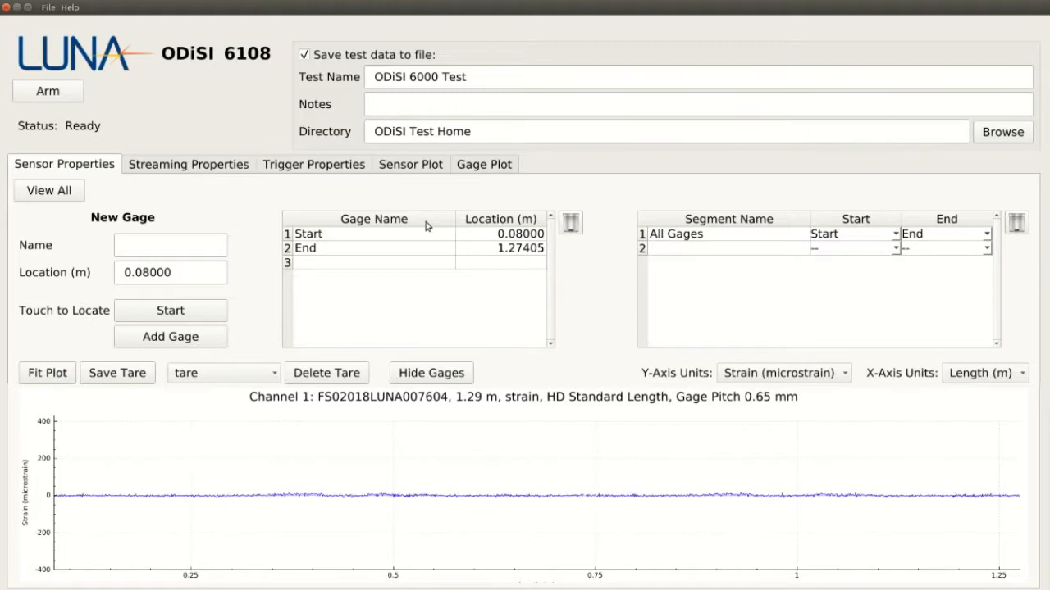
{"action": "left_click", "coordinate": [171, 310]}
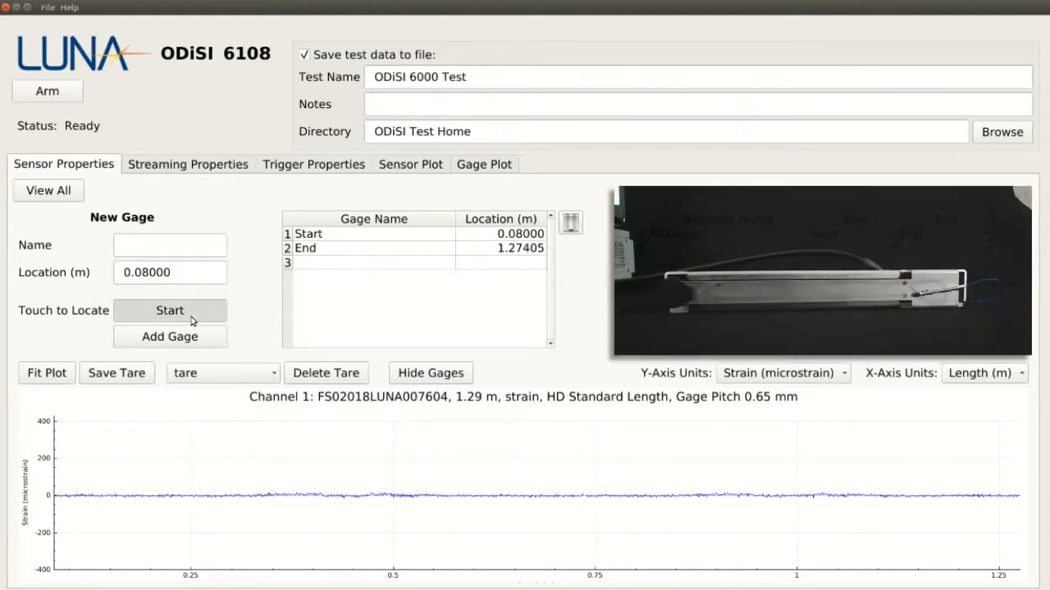
{"action": "left_click", "coordinate": [171, 310]}
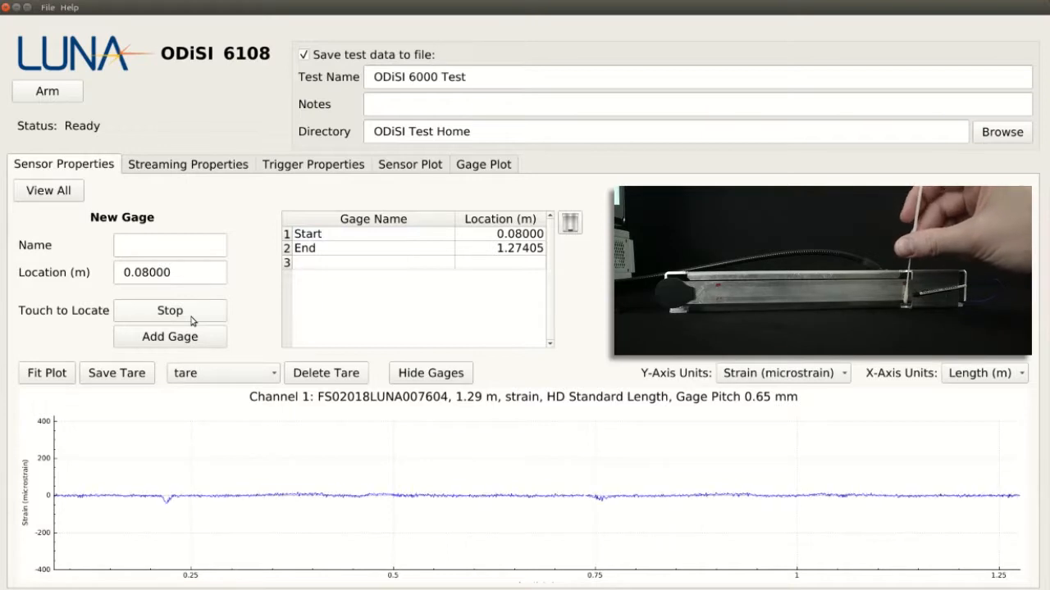
{"action": "left_click", "coordinate": [171, 310]}
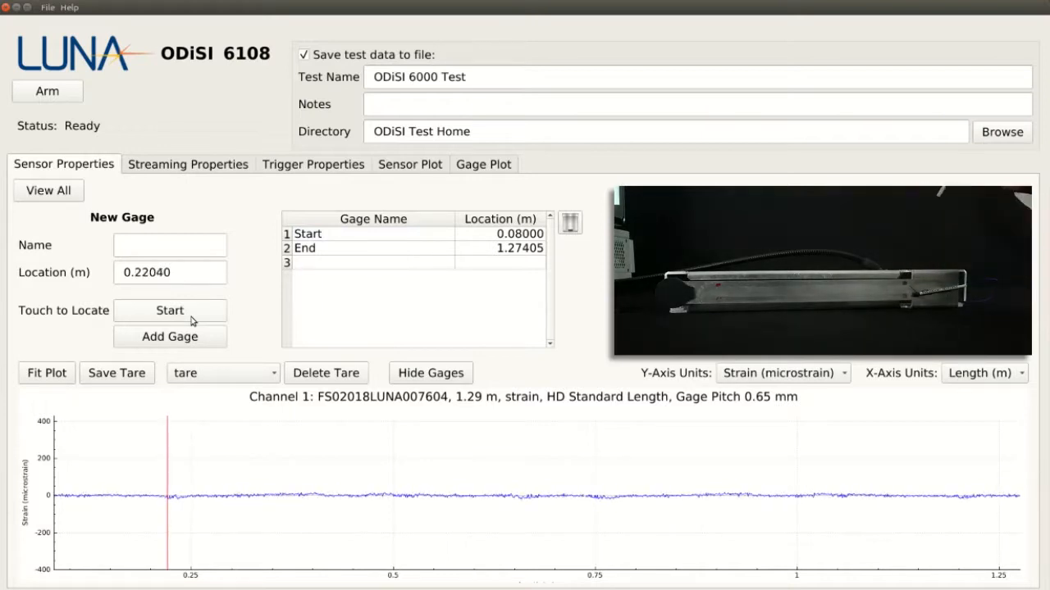
{"action": "left_click", "coordinate": [171, 336]}
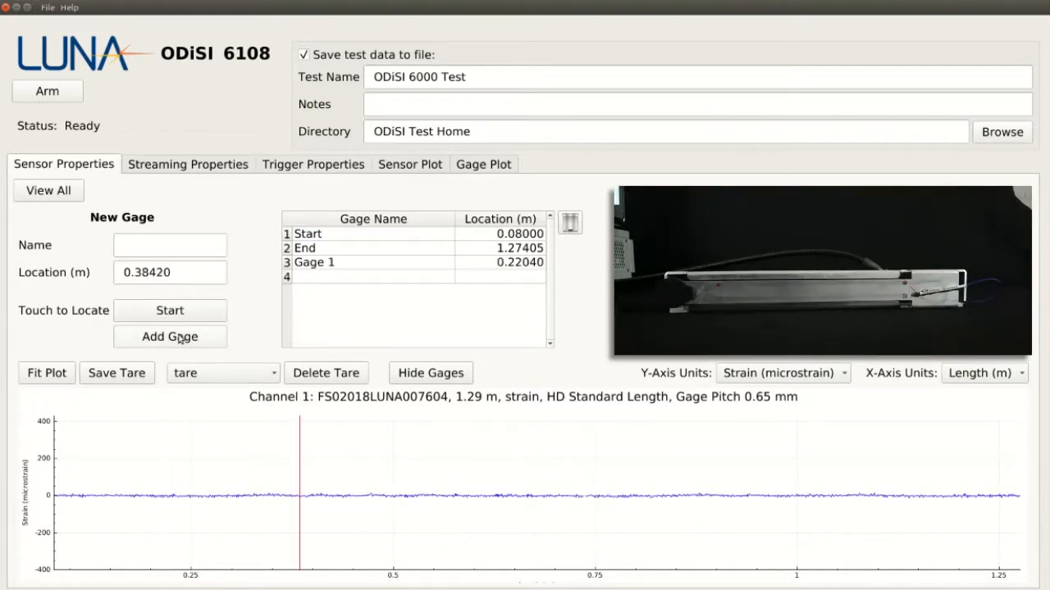
{"action": "left_click", "coordinate": [171, 310]}
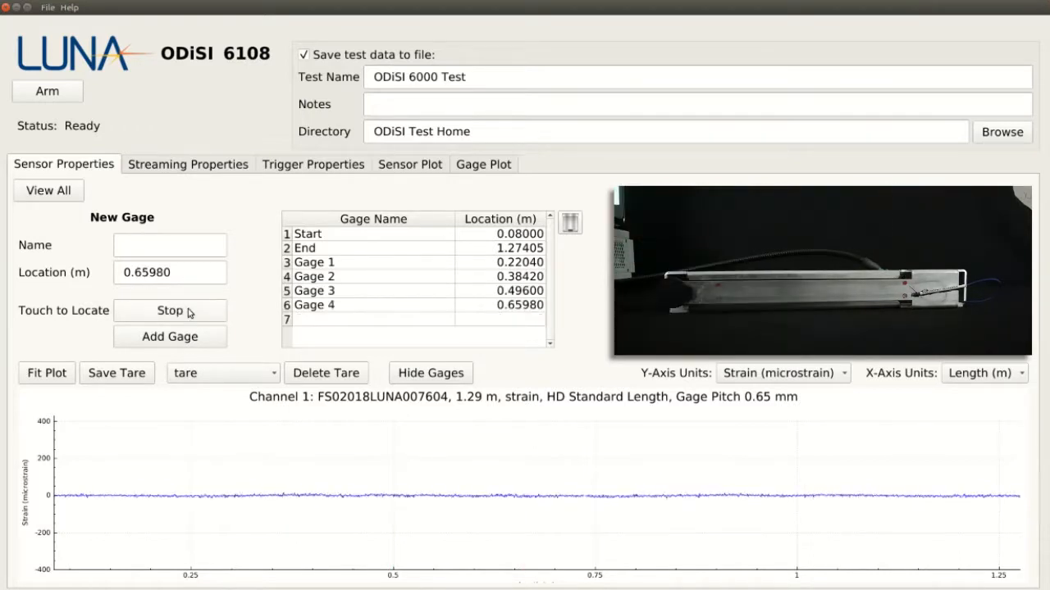
{"action": "left_click", "coordinate": [171, 336]}
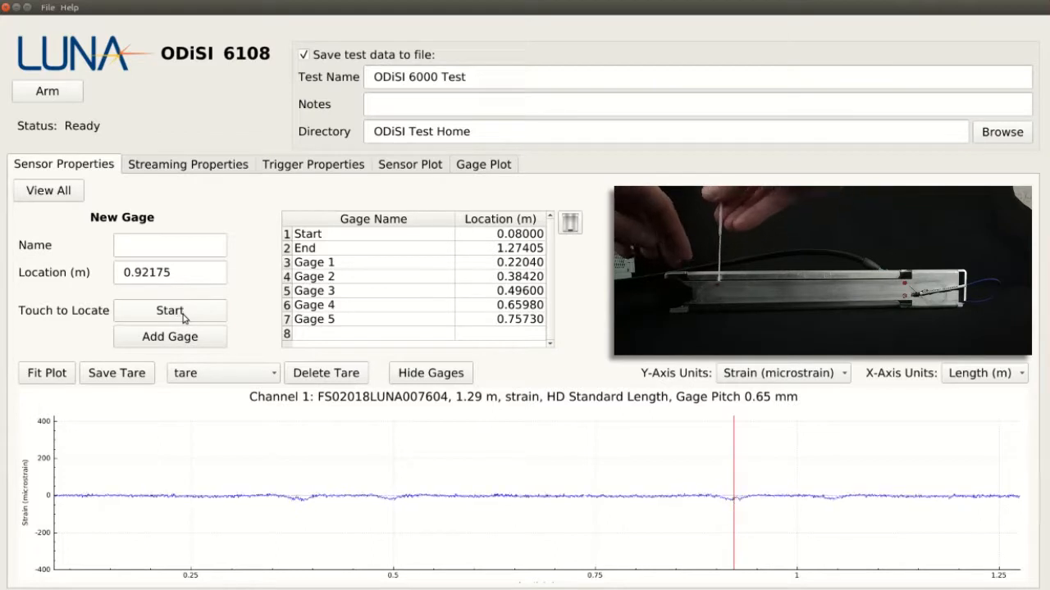
Arm the system and start the test, showing channel 1's tared strain live among eight plots
{"action": "left_click", "coordinate": [170, 336]}
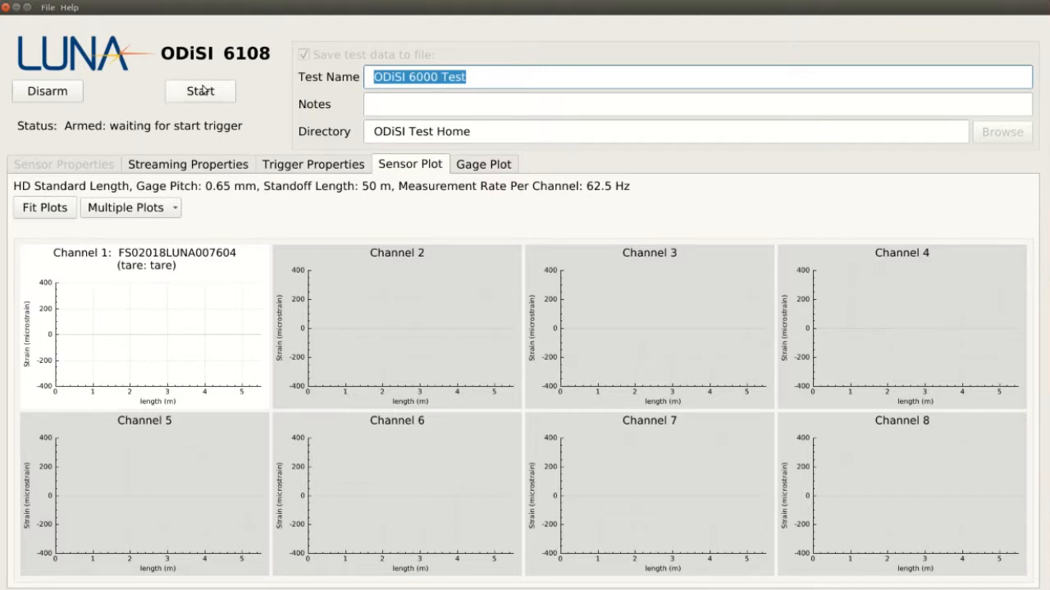
{"action": "left_click", "coordinate": [200, 90]}
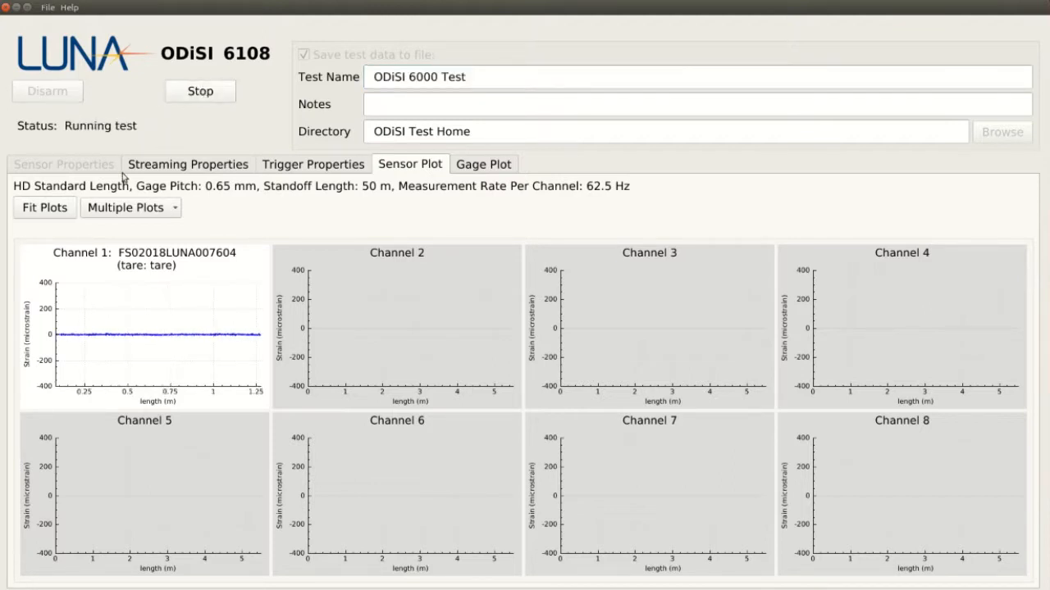
{"action": "left_click", "coordinate": [129, 207]}
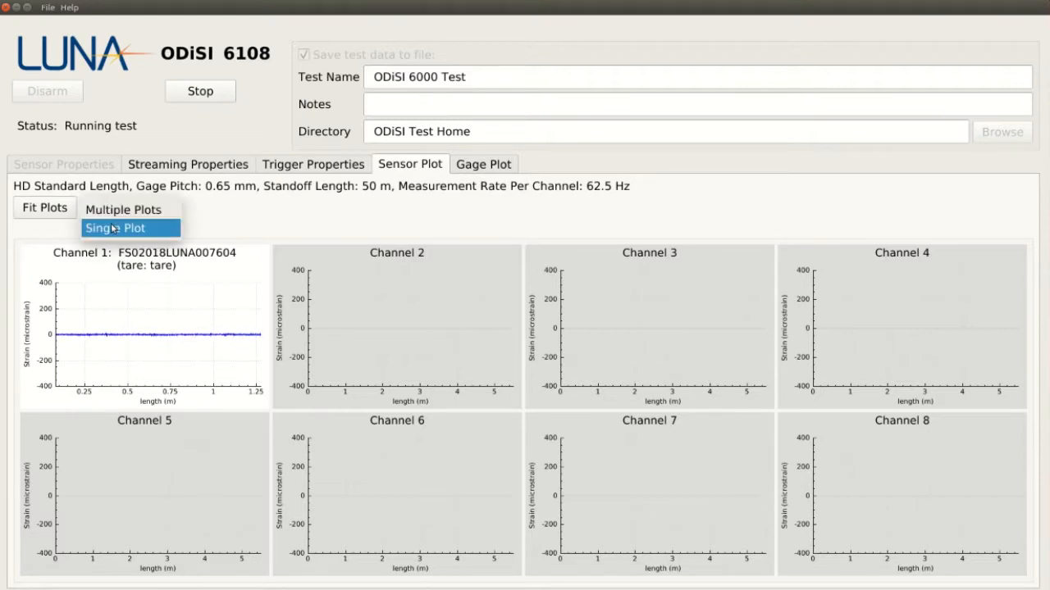
Switch to a single combined All-channels plot, then stop the test, leaving the system armed
{"action": "left_click", "coordinate": [113, 228]}
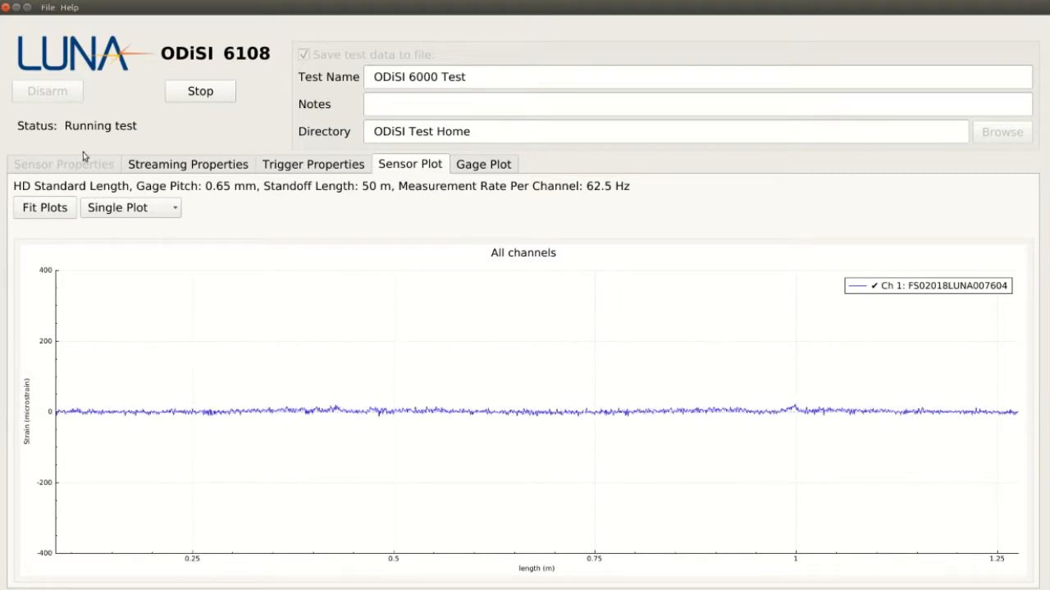
{"action": "left_click", "coordinate": [201, 90]}
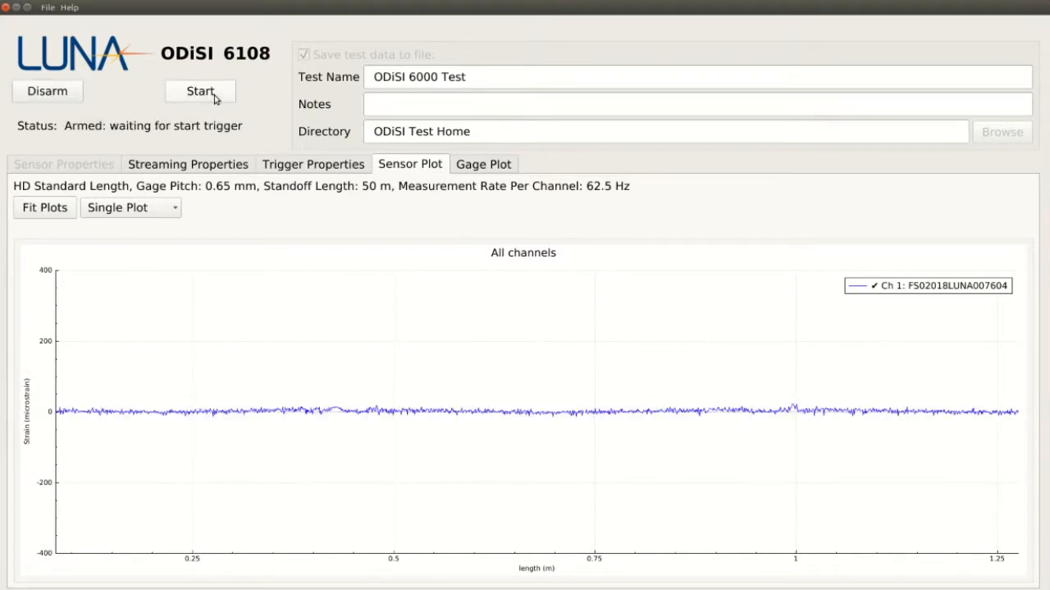